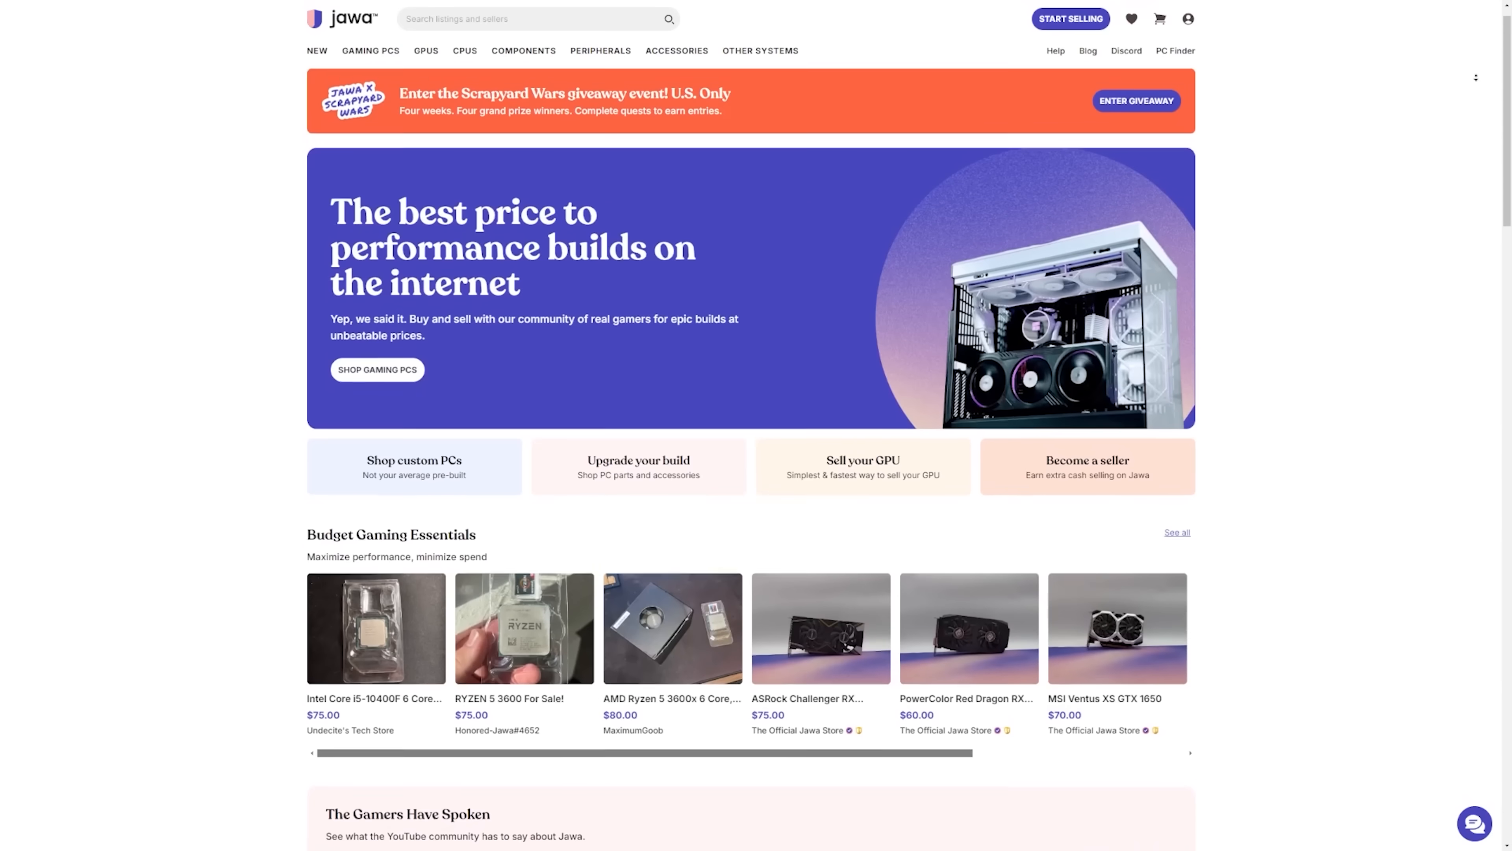
- Browse the Jawa home page and the Gaming PCs listings grid of prebuilt PCs with prices
scroll("down", 3)
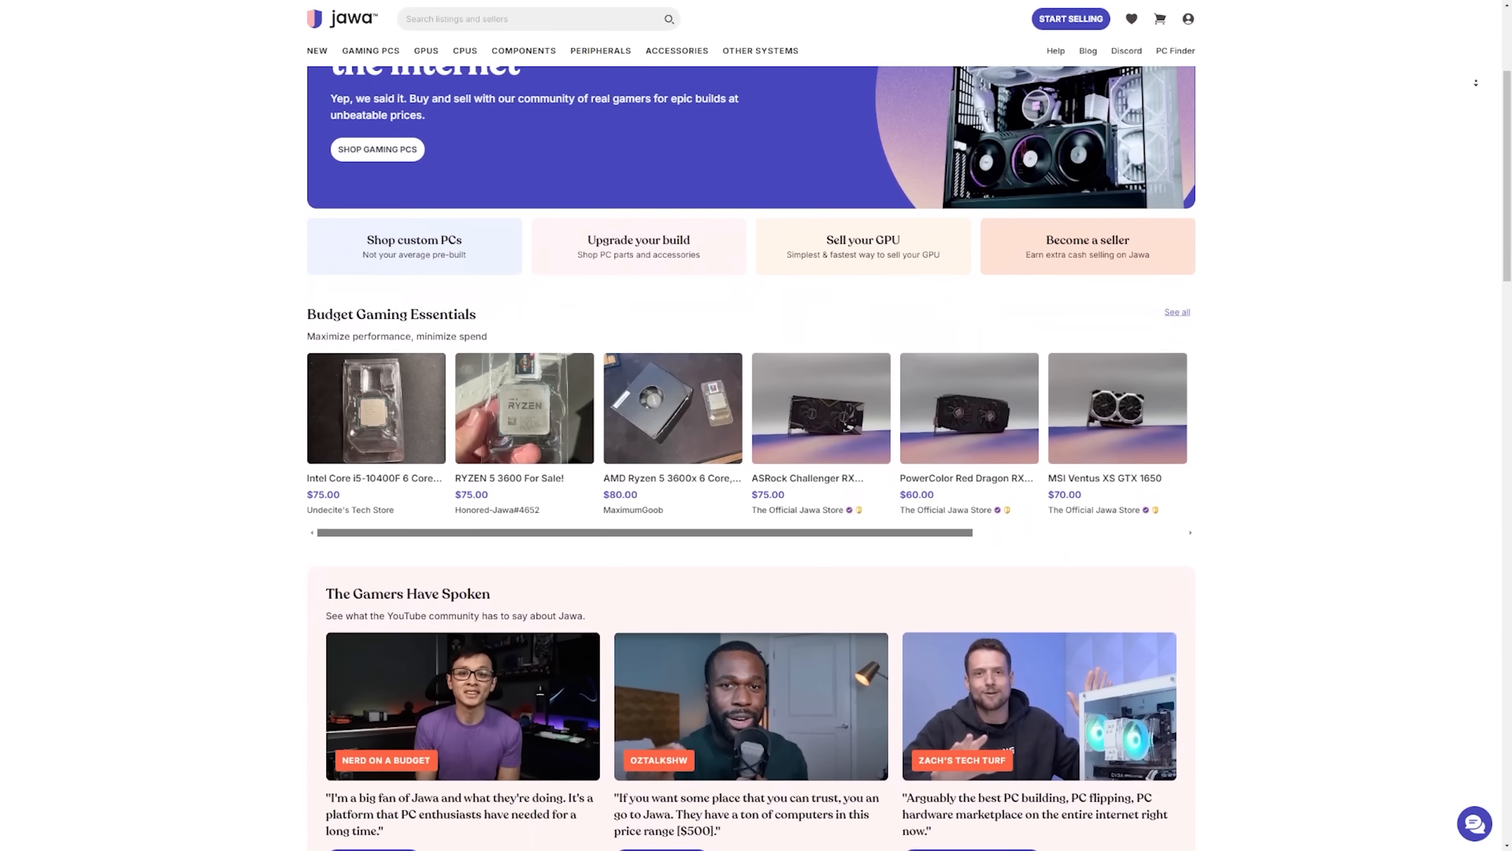
scroll("down", 3)
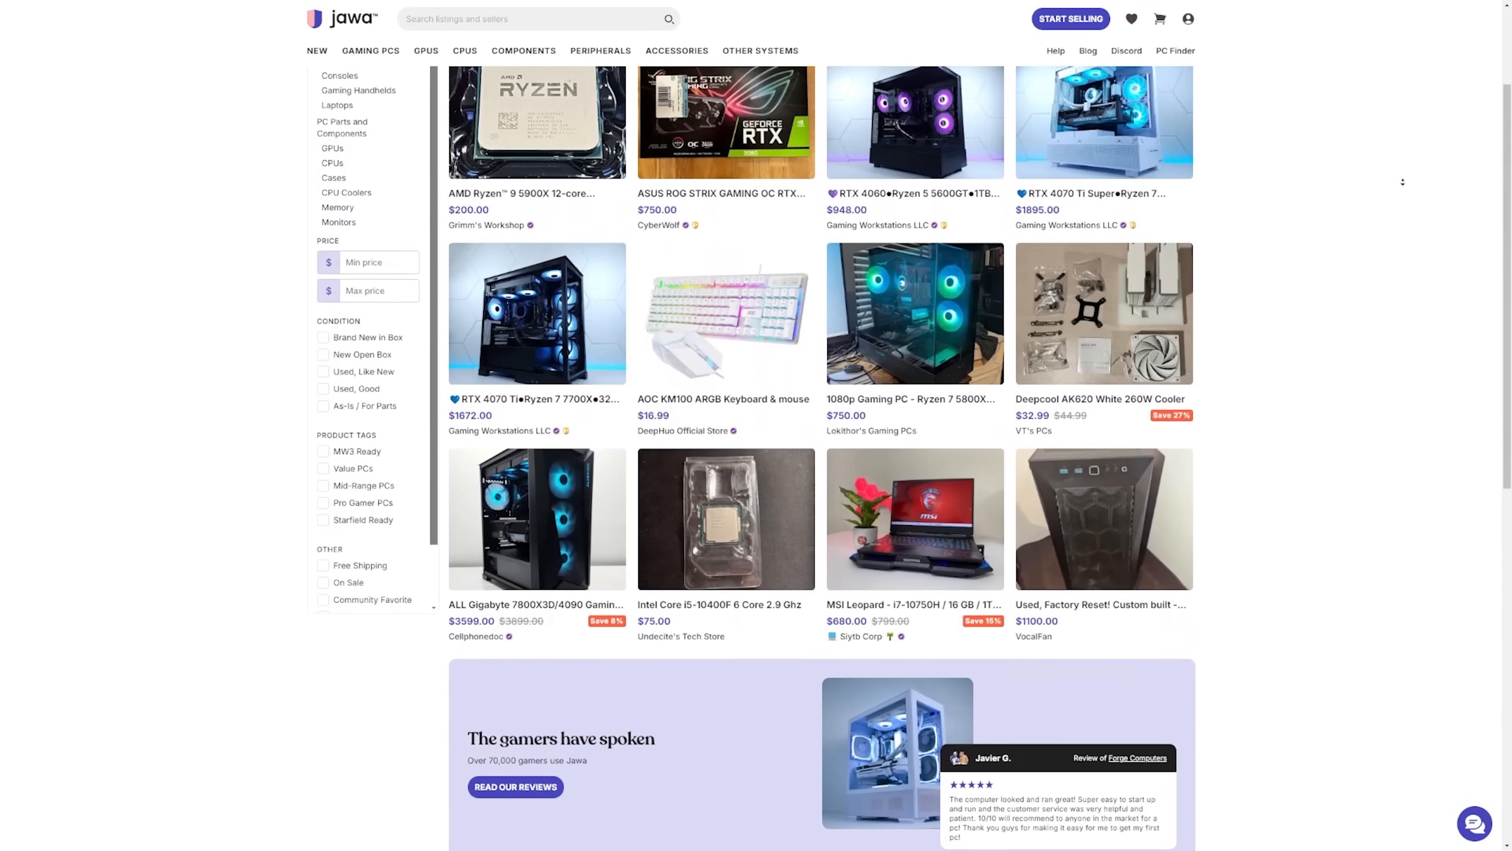
scroll("down", 3)
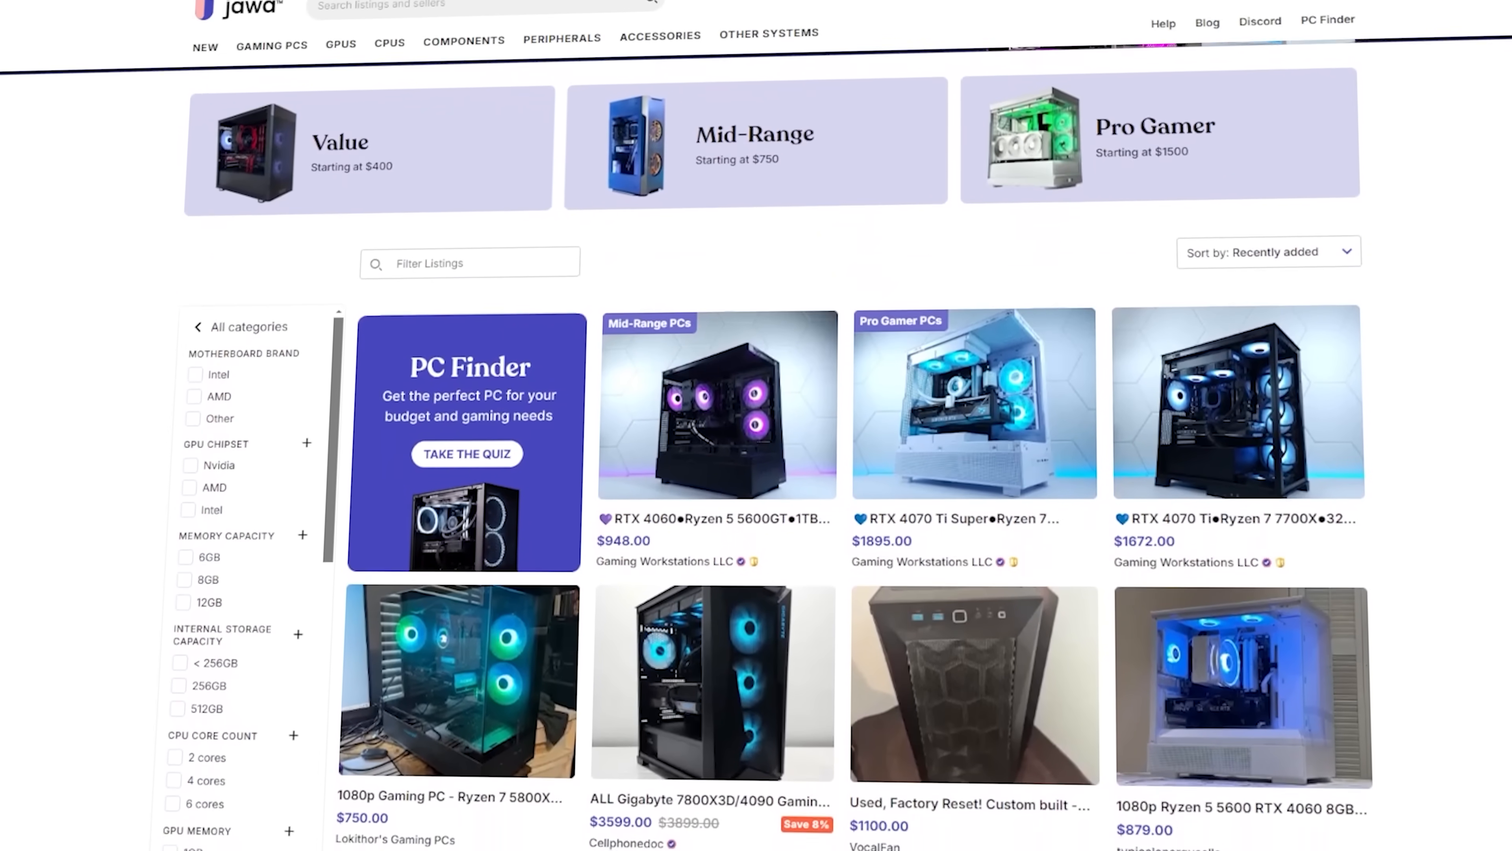
scroll("down", 3)
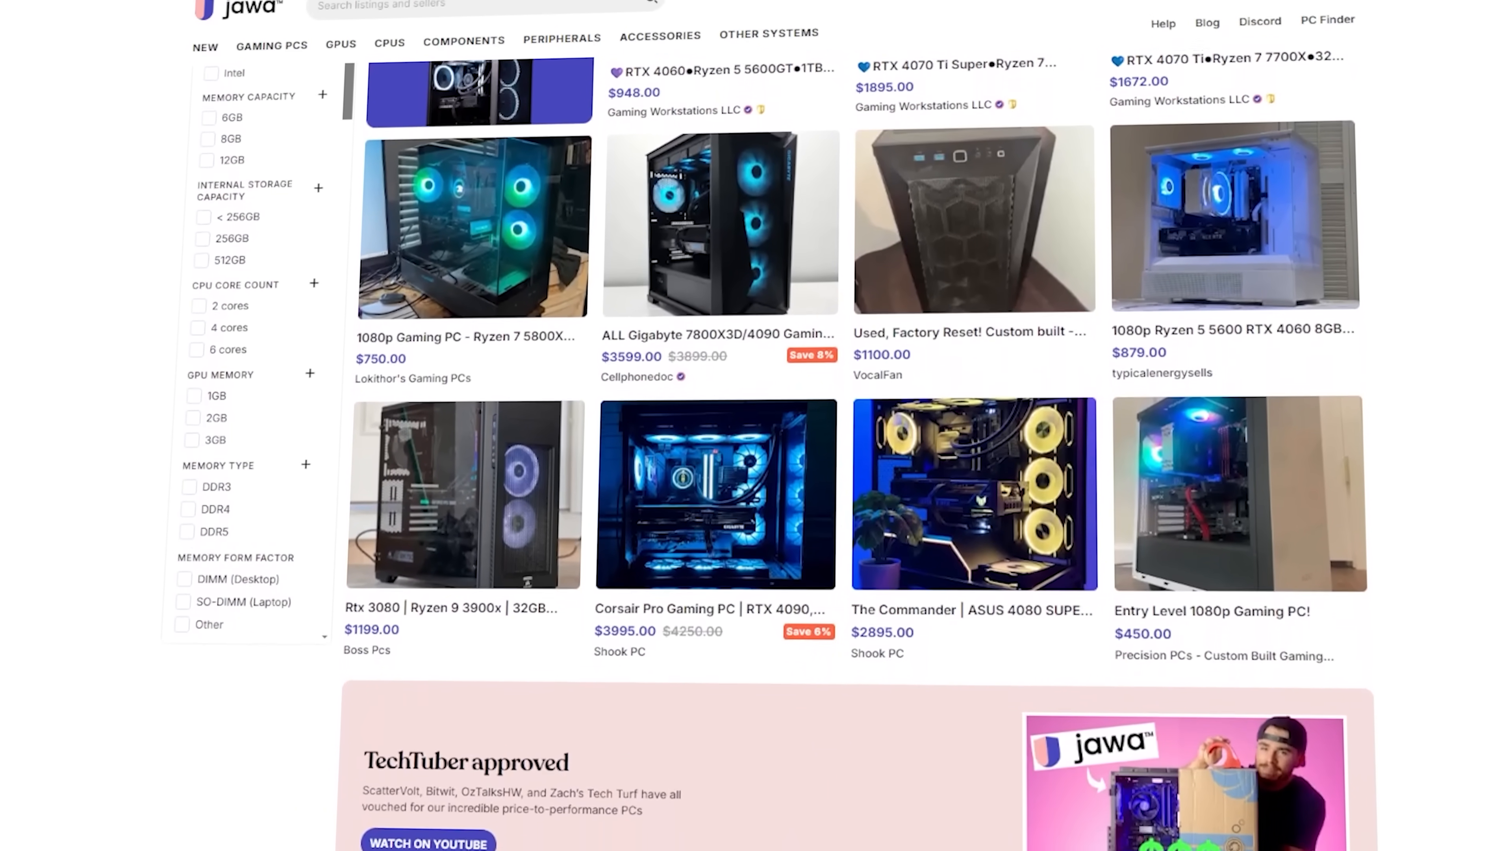
scroll("down", 3)
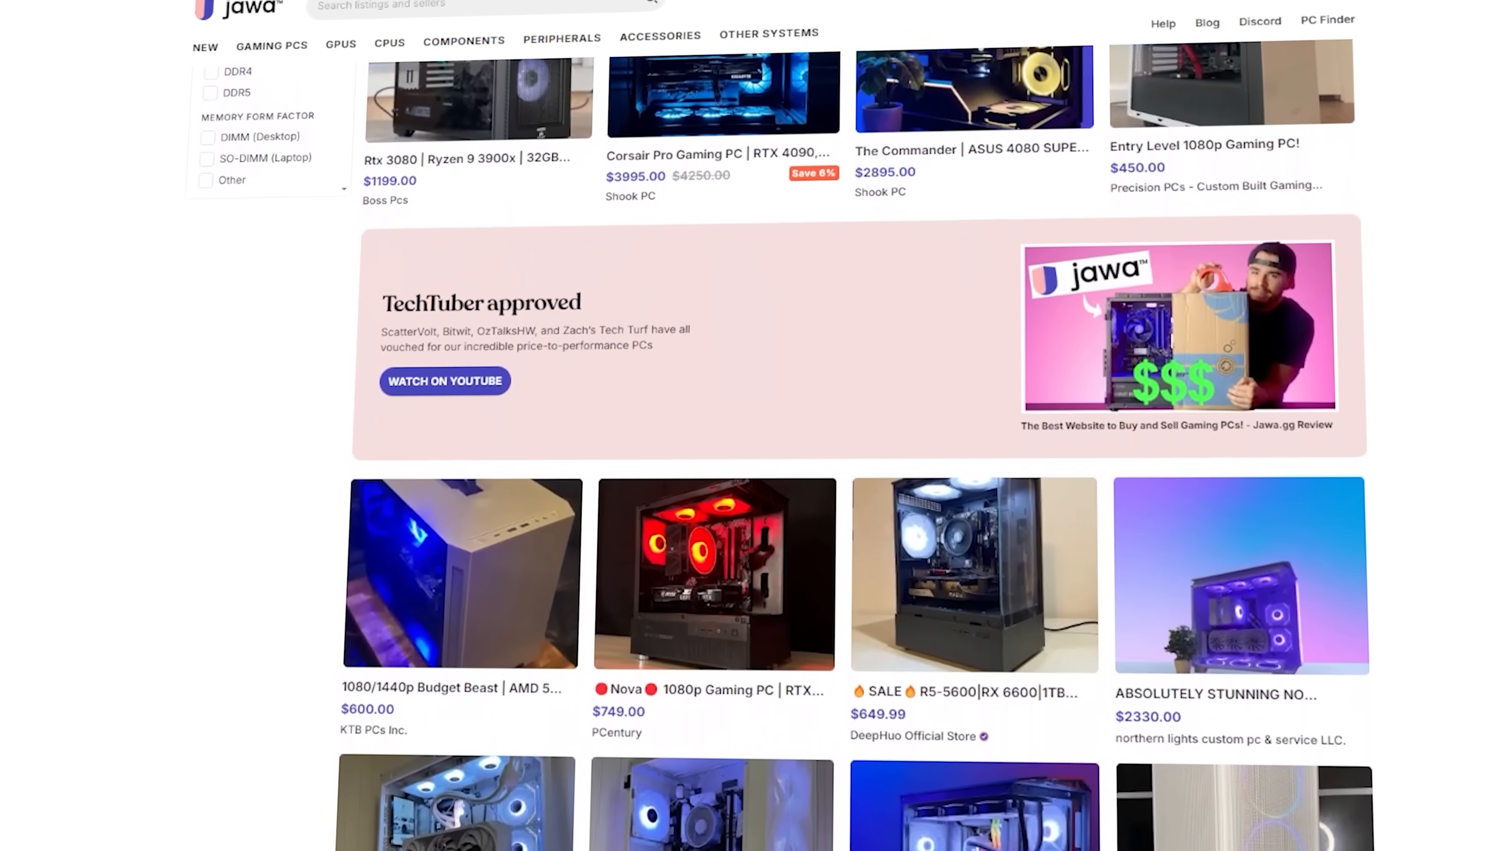
- View the DeepHuo R5-5600 RX 6600 prebuilt PC listing and flip through its photos
left_click(974, 572)
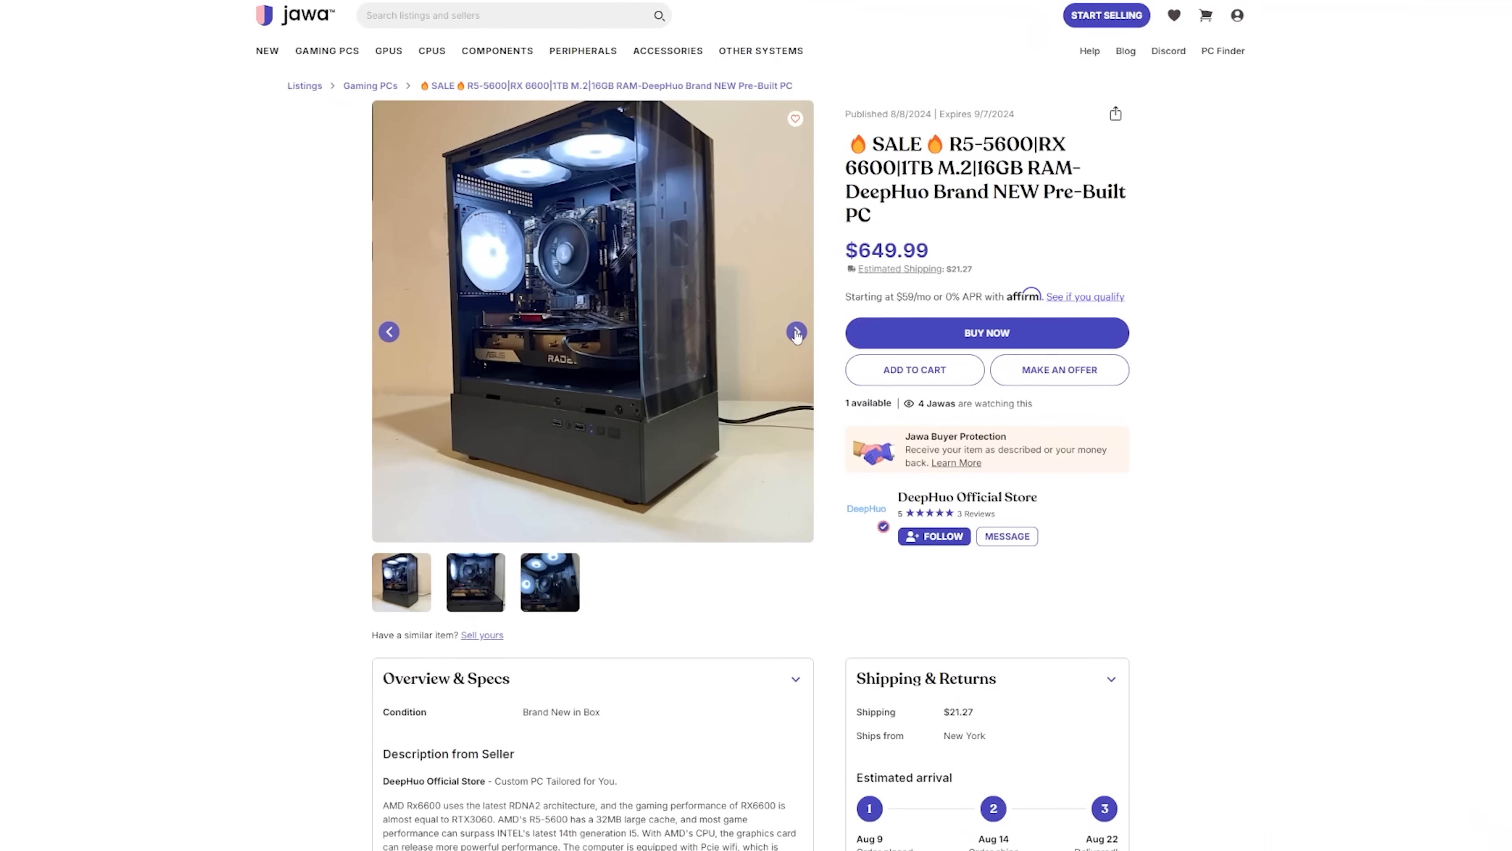
left_click(796, 332)
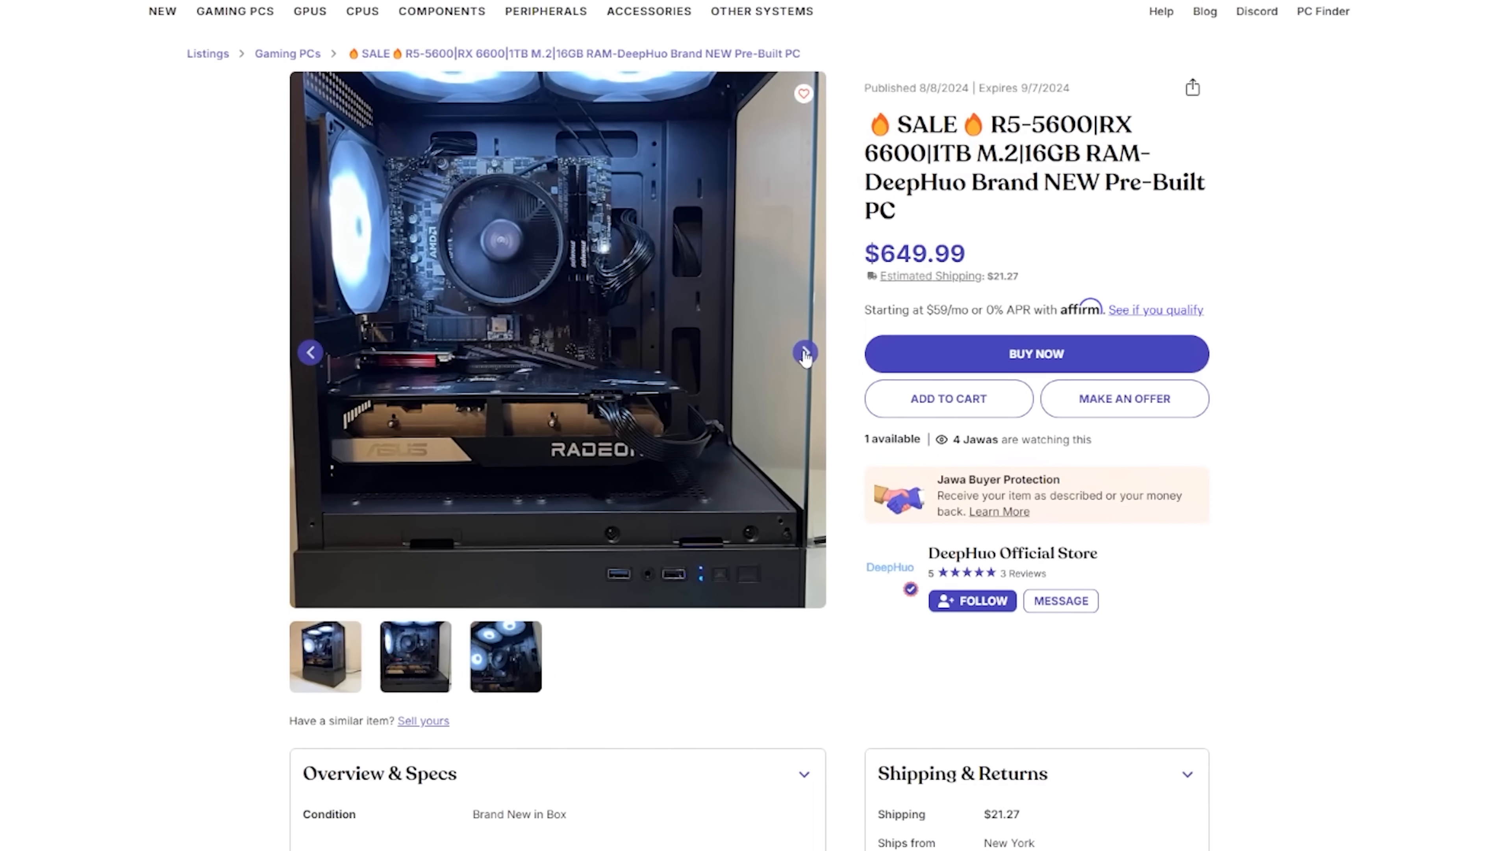
left_click(805, 352)
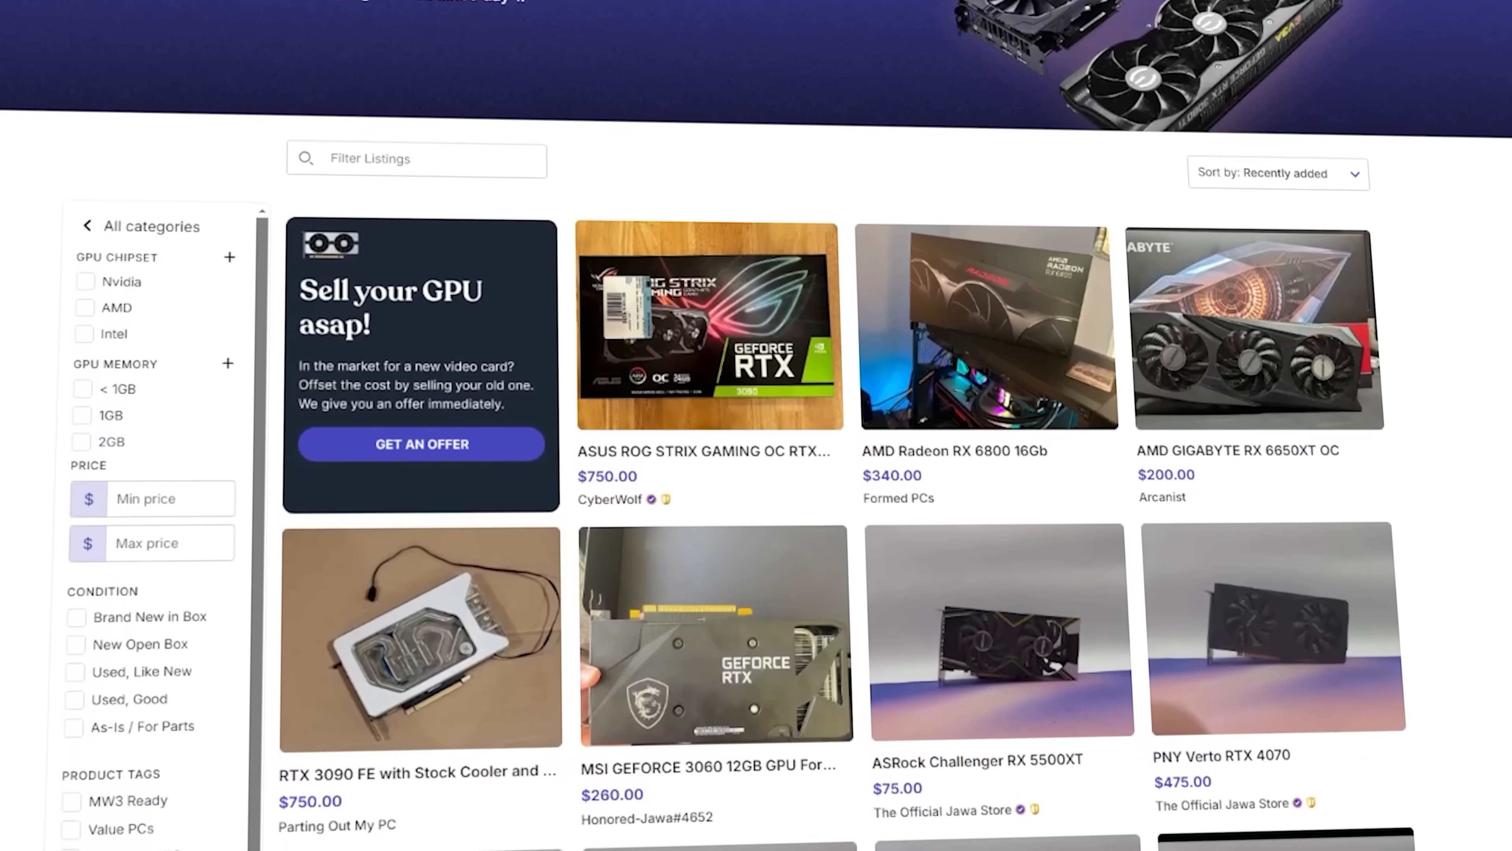
- Browse the GPU listings down to the ZOTAC GeForce RTX 4060 at $230
scroll("down", 3)
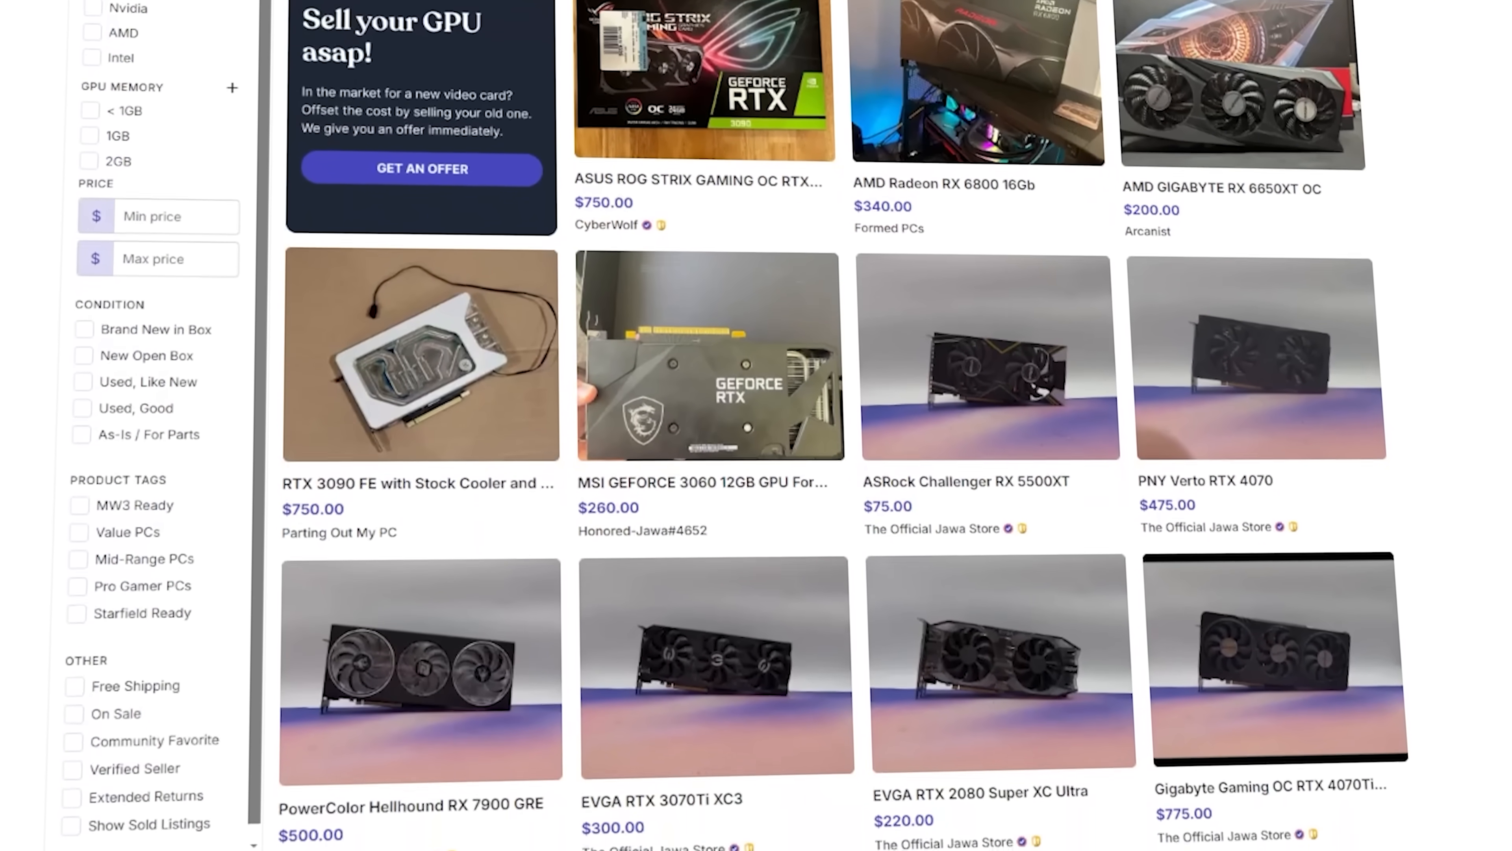
scroll("down", 3)
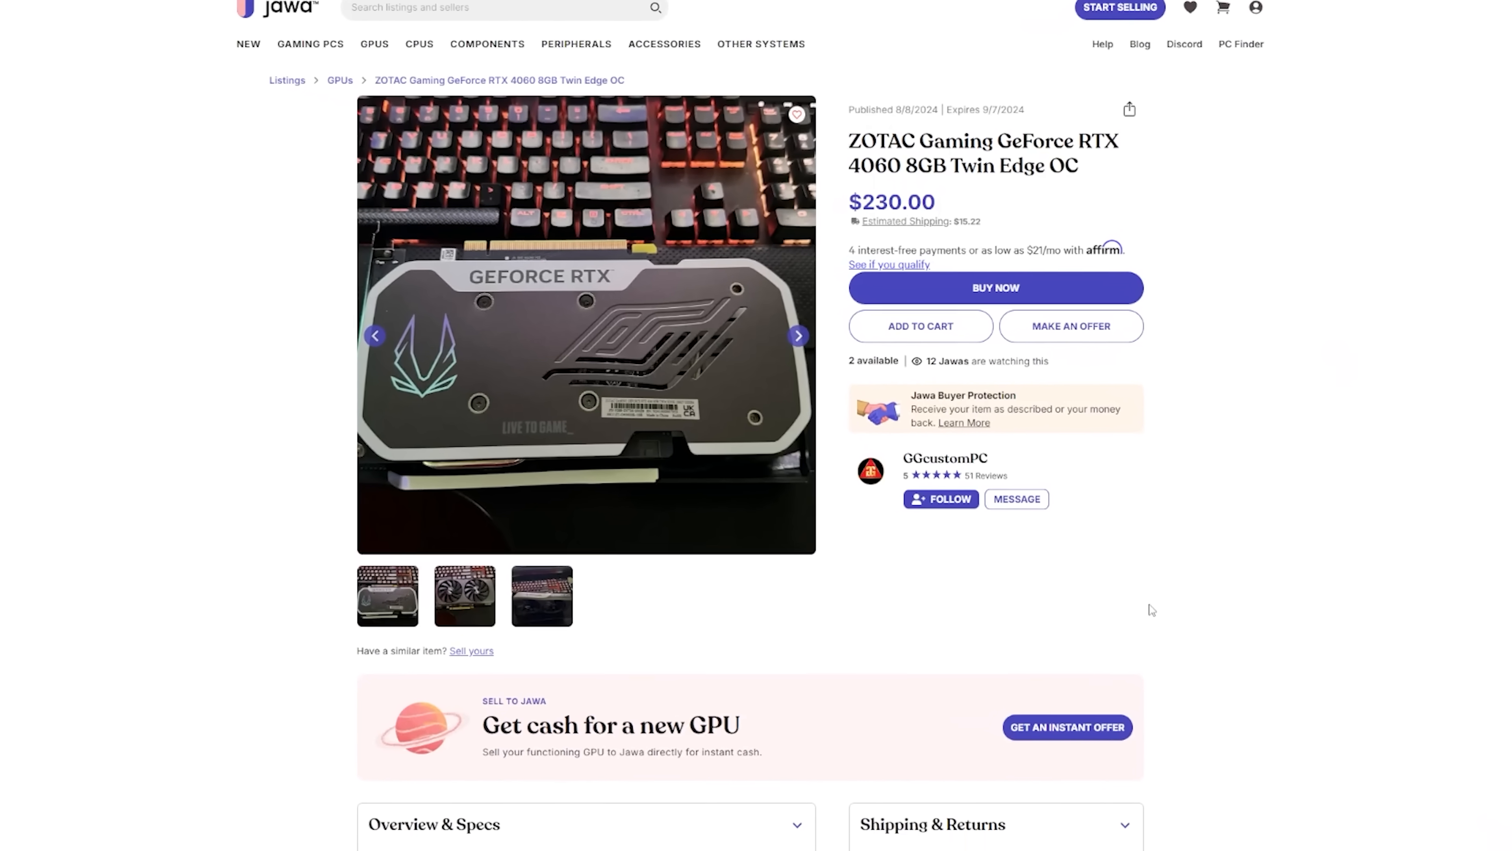
- Browse the home page's GPU deals and Community Favorites after leaving the RTX 4060 listing
scroll("down", 3)
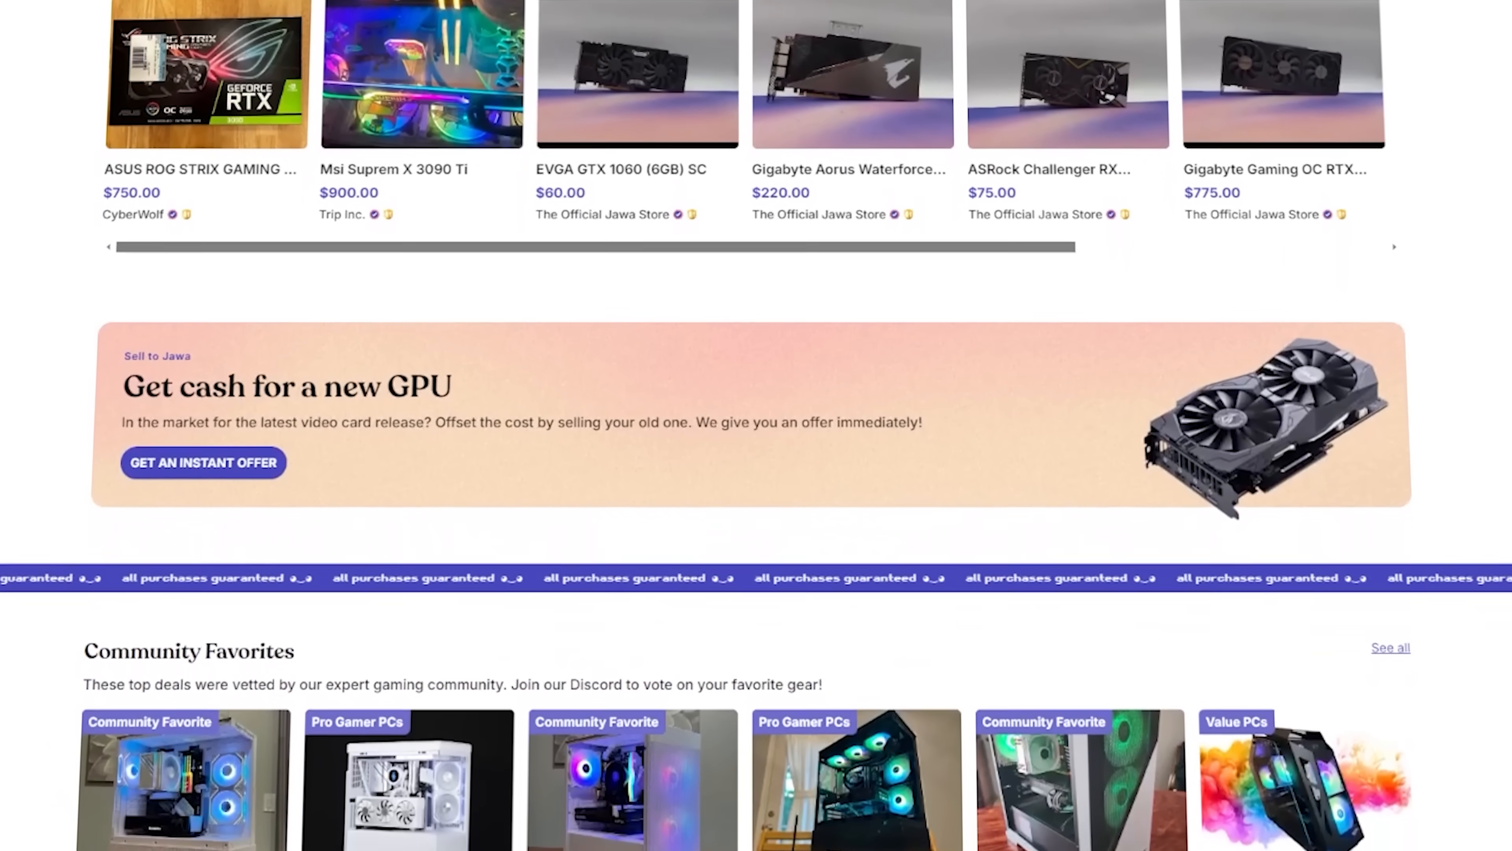
scroll("down", 3)
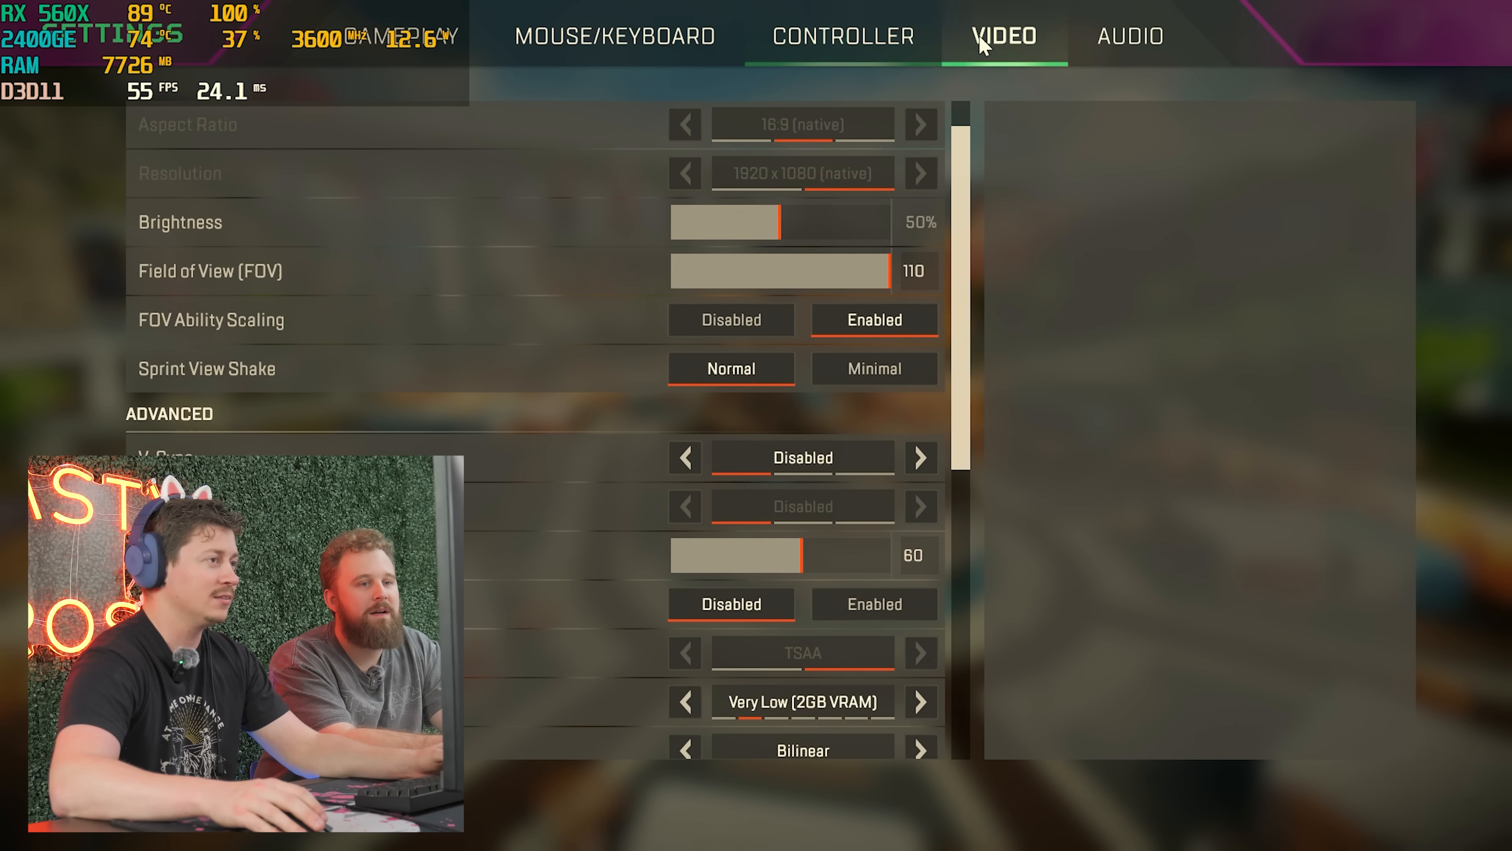
- Review the Apex Legends video settings for brightness, field of view and texture quality
scroll("down", 3)
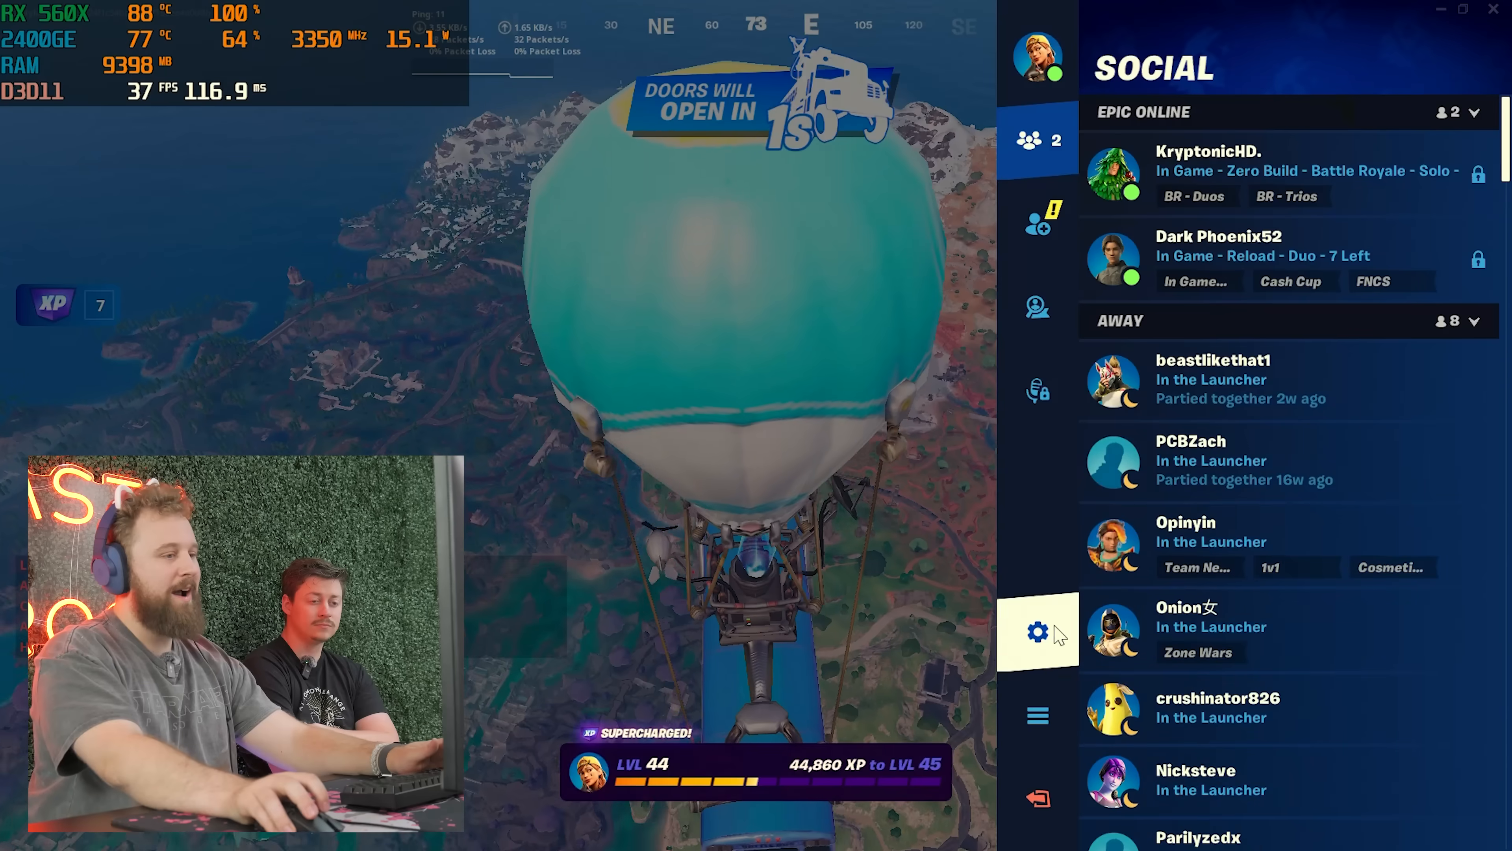
- Dismiss the Social panel and jump from the battle bus toward the riverside town
left_click(1038, 632)
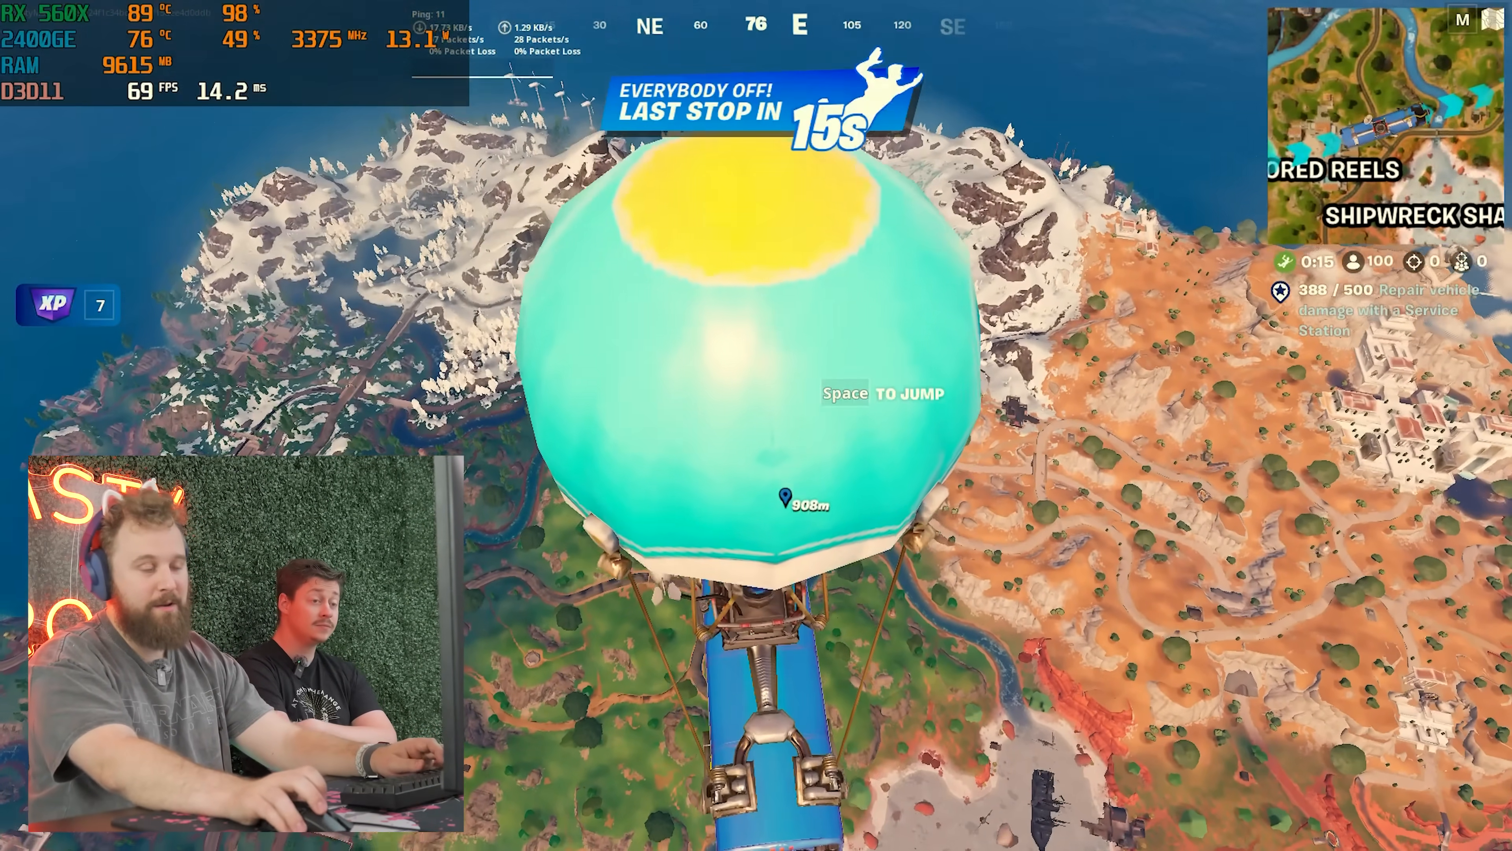
key("space")
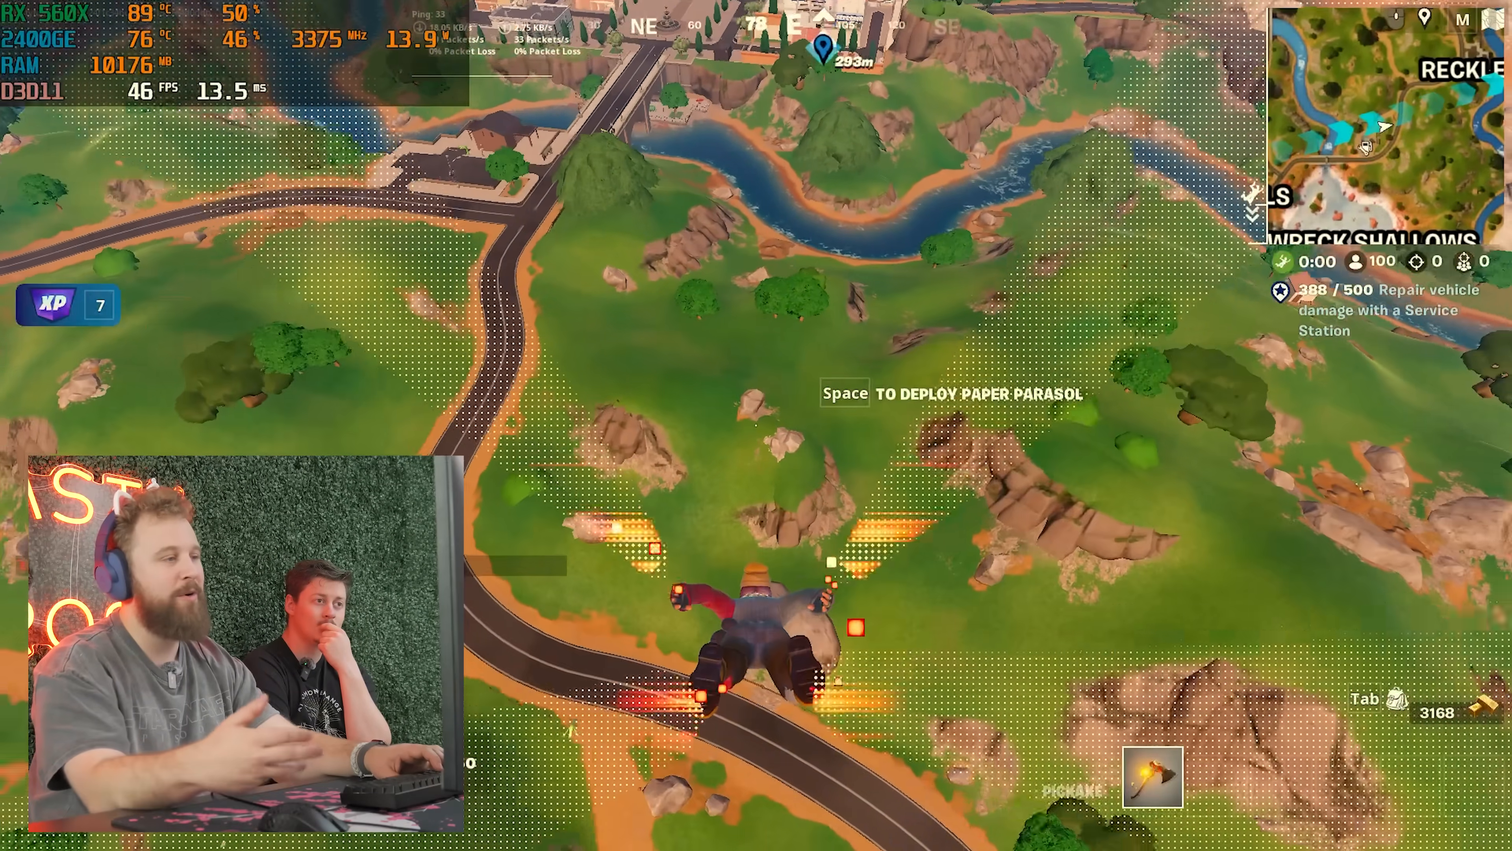
- Deploy the parasol, land at Reckless Railways, then shoot the assault rifle at the red car on the tracks
key("space")
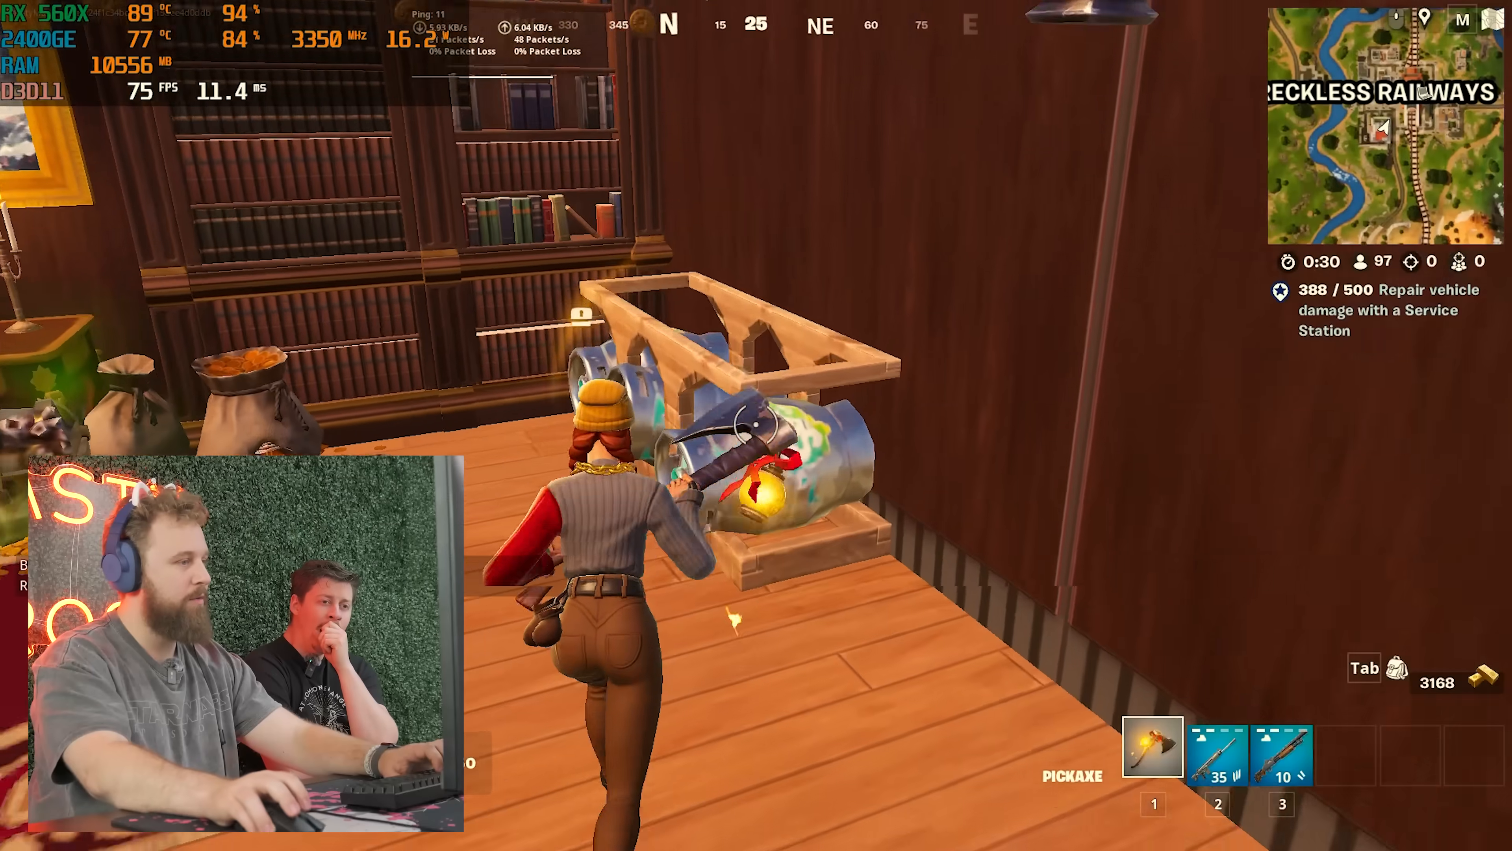
left_click(756, 412)
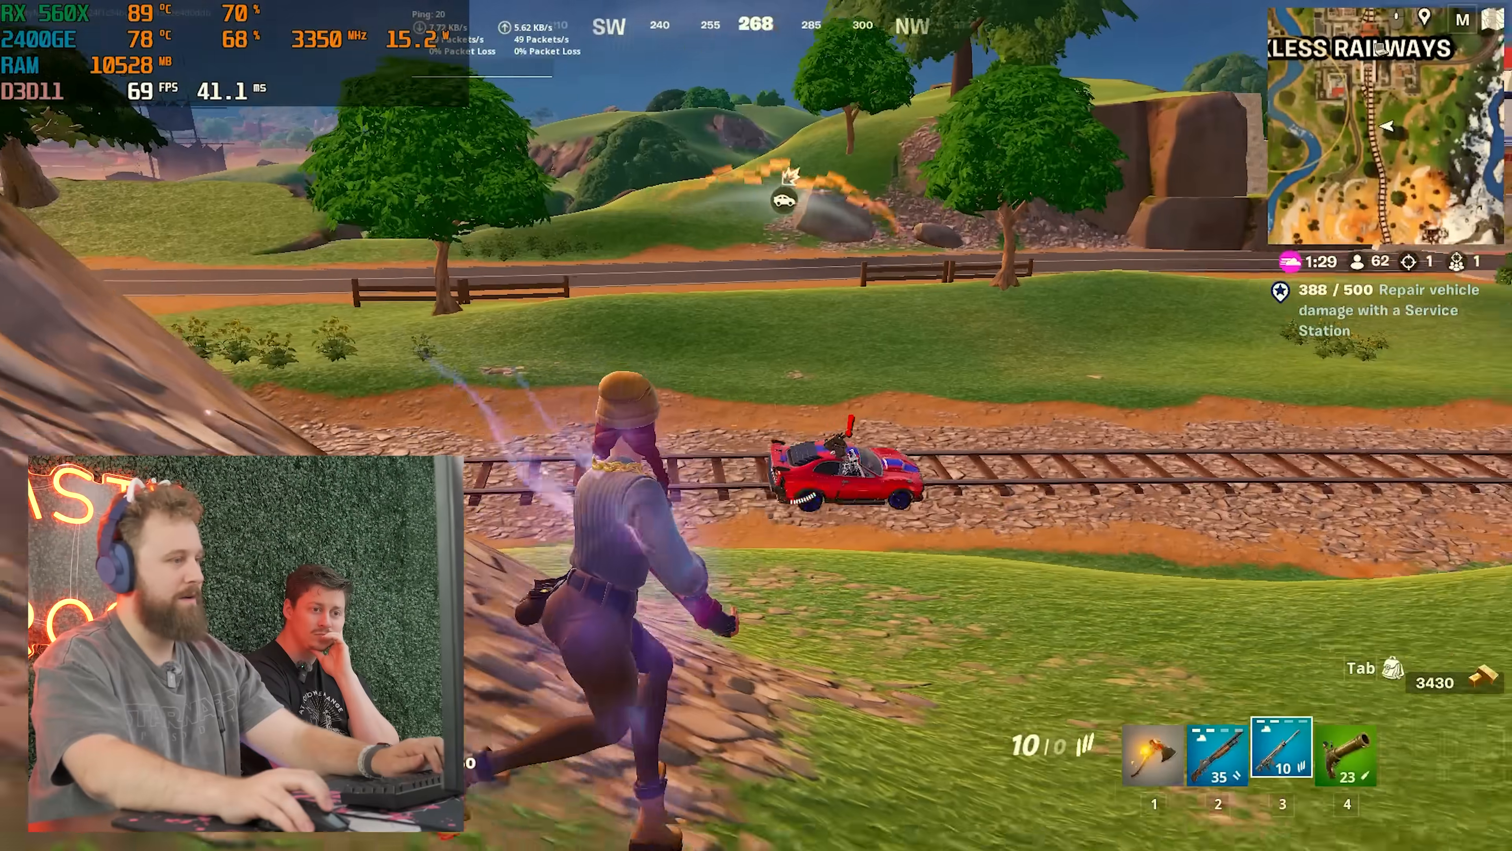
left_click(760, 434)
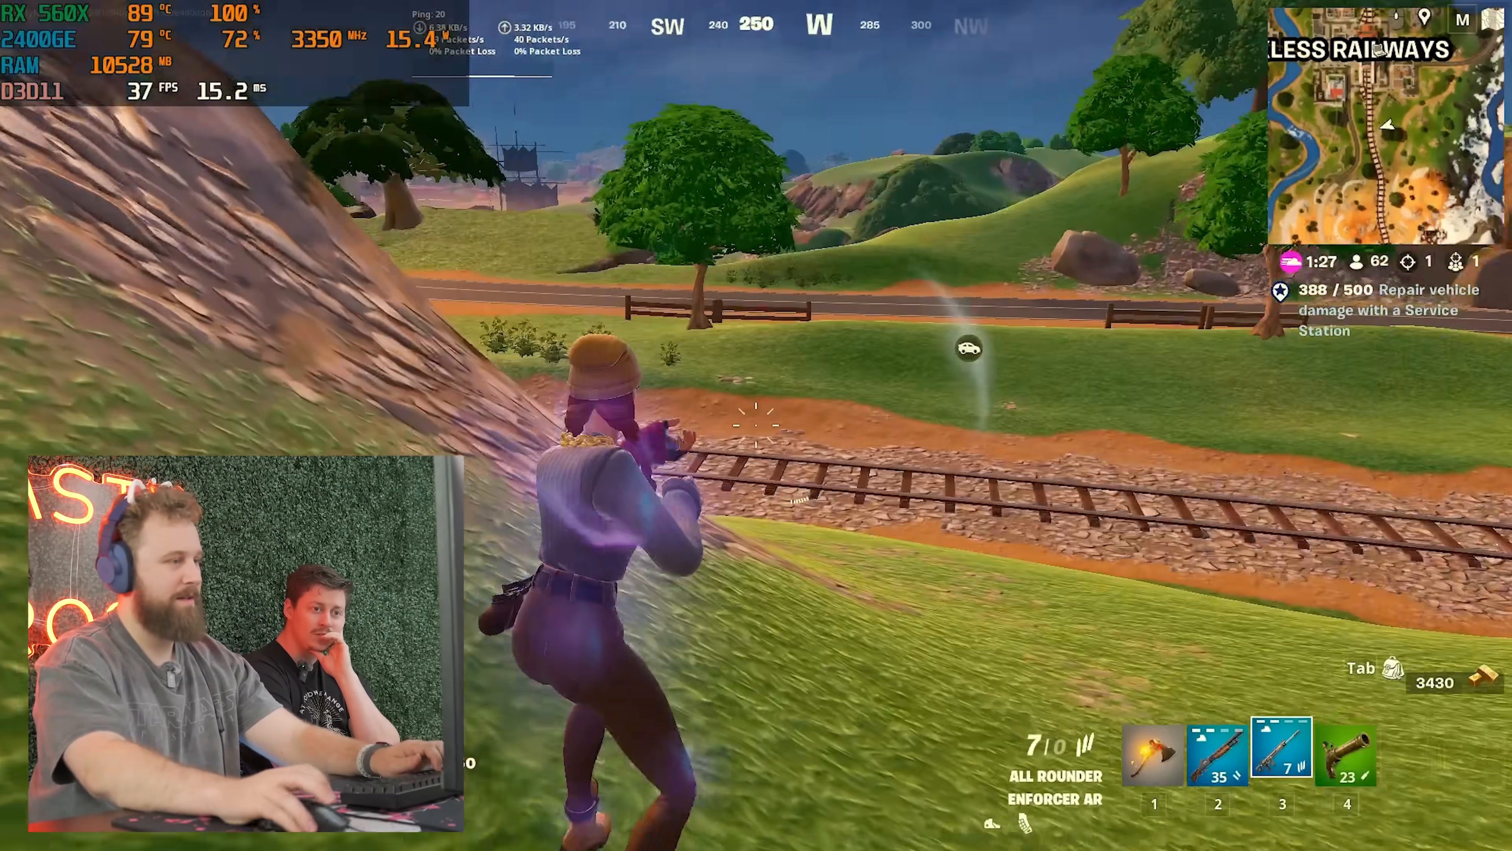